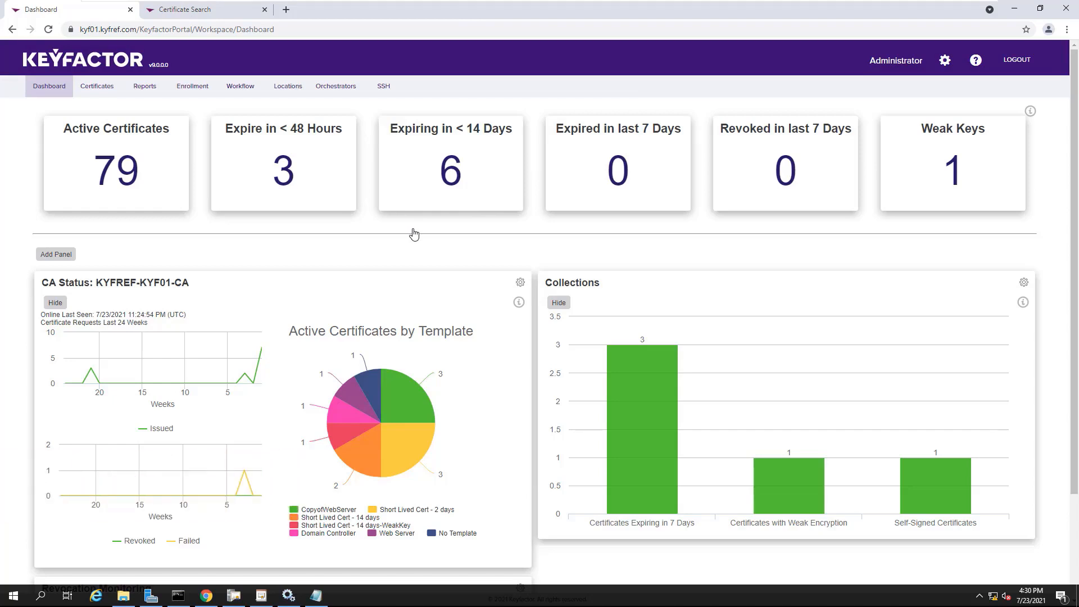
mouse_move(402, 236)
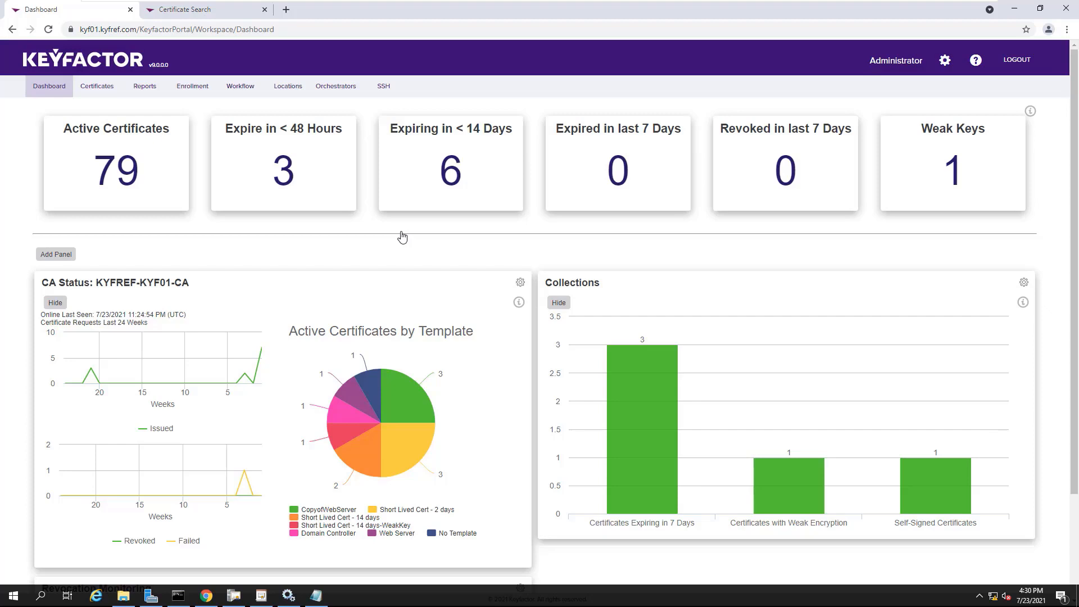
mouse_move(400, 238)
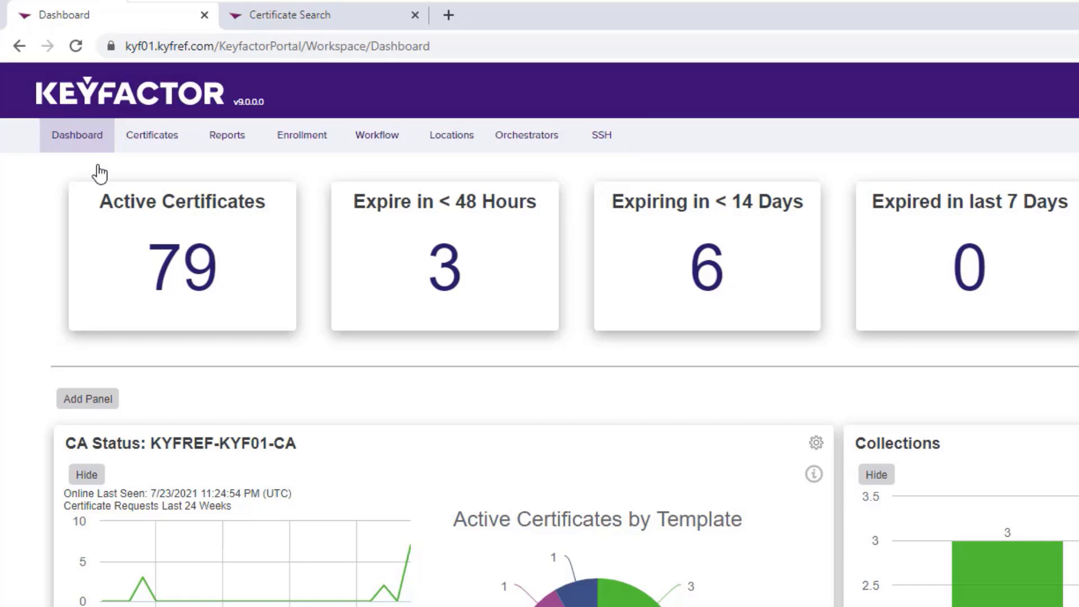
mouse_move(319, 138)
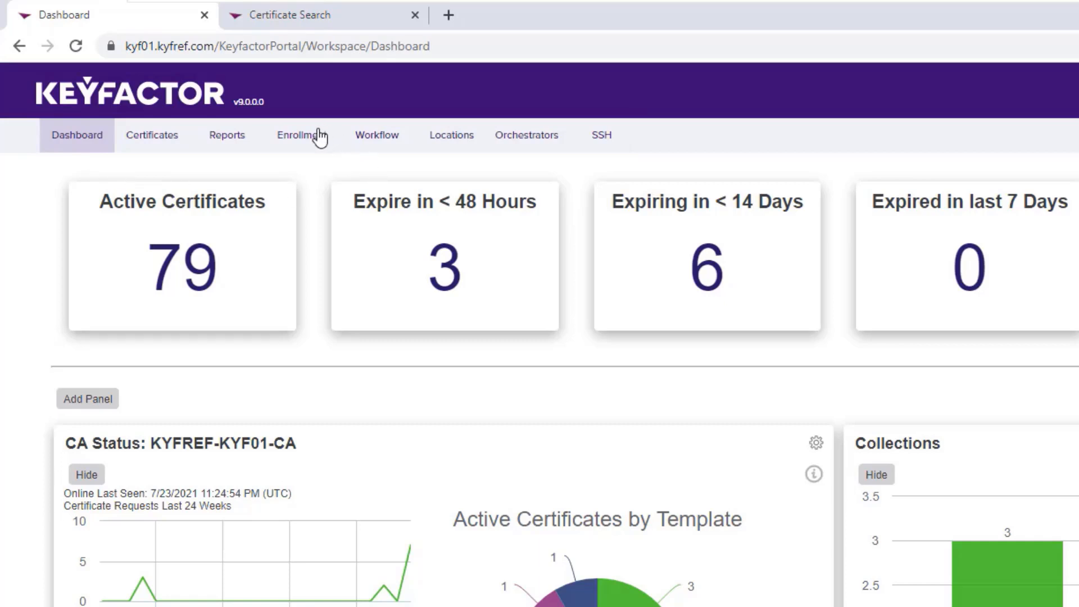
Step: Close the 2daycert3 details, view all 79 certificates, and open the settings menu
left_click(377, 135)
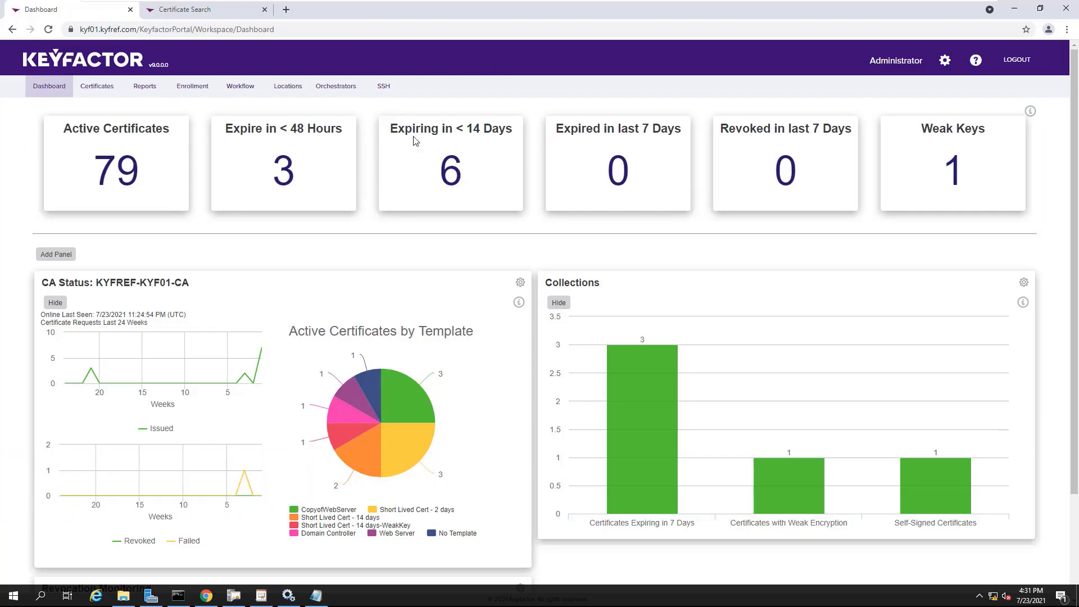
mouse_move(527, 217)
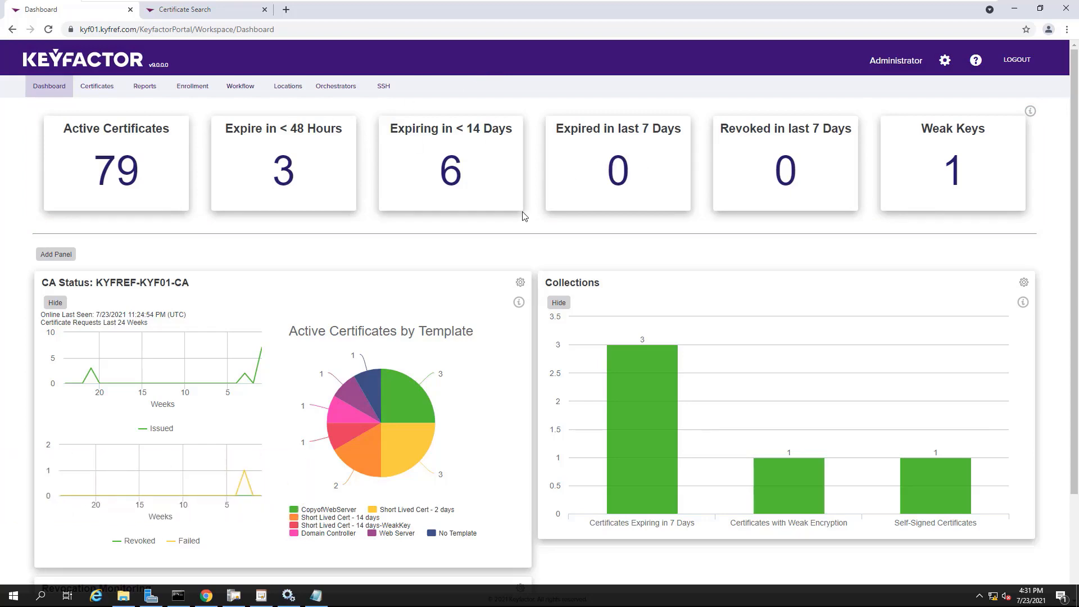
mouse_move(517, 215)
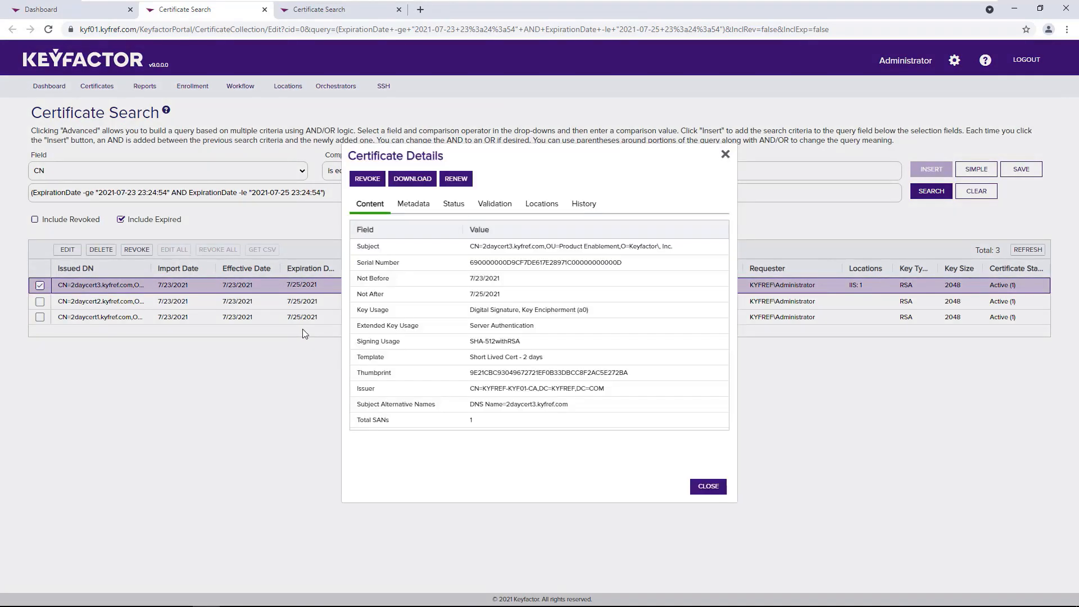
mouse_move(456, 179)
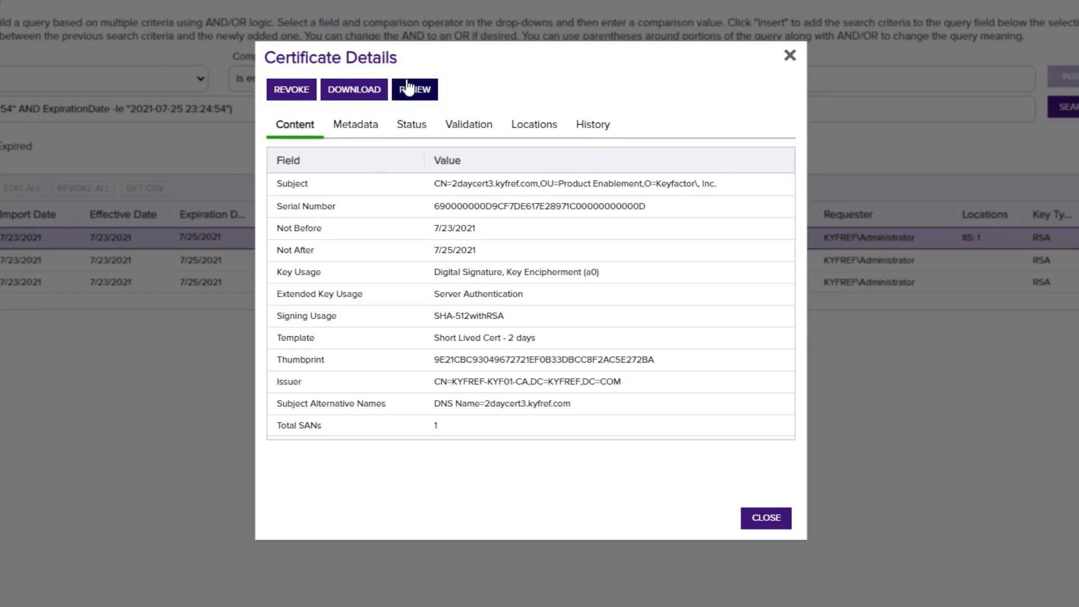
left_click(468, 124)
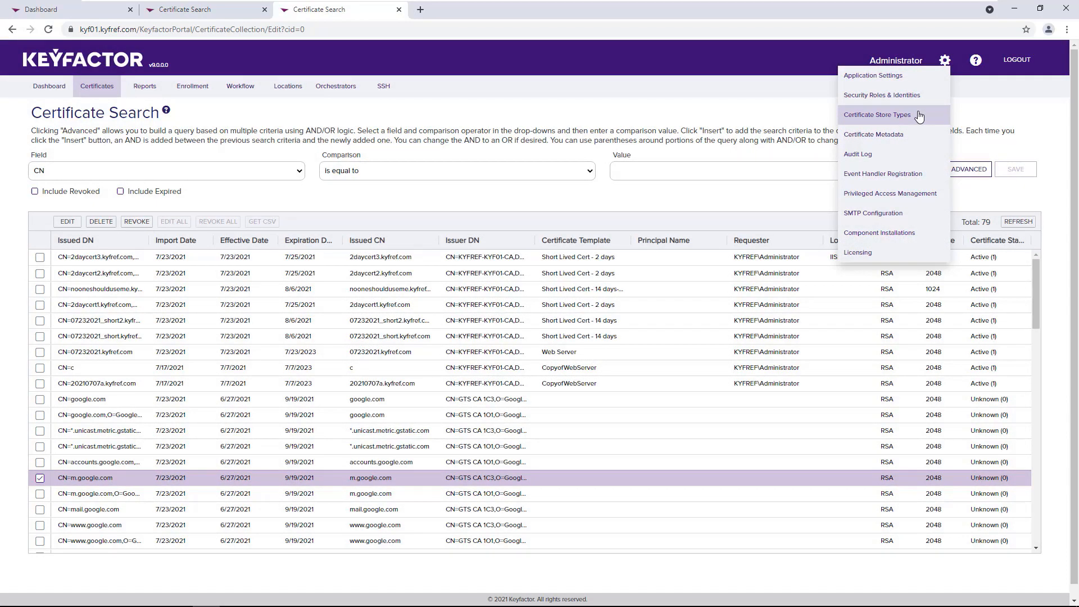
Step: Go to Certificate Metadata to view the Email-Contact, Department and Date-Required fields
left_click(382, 9)
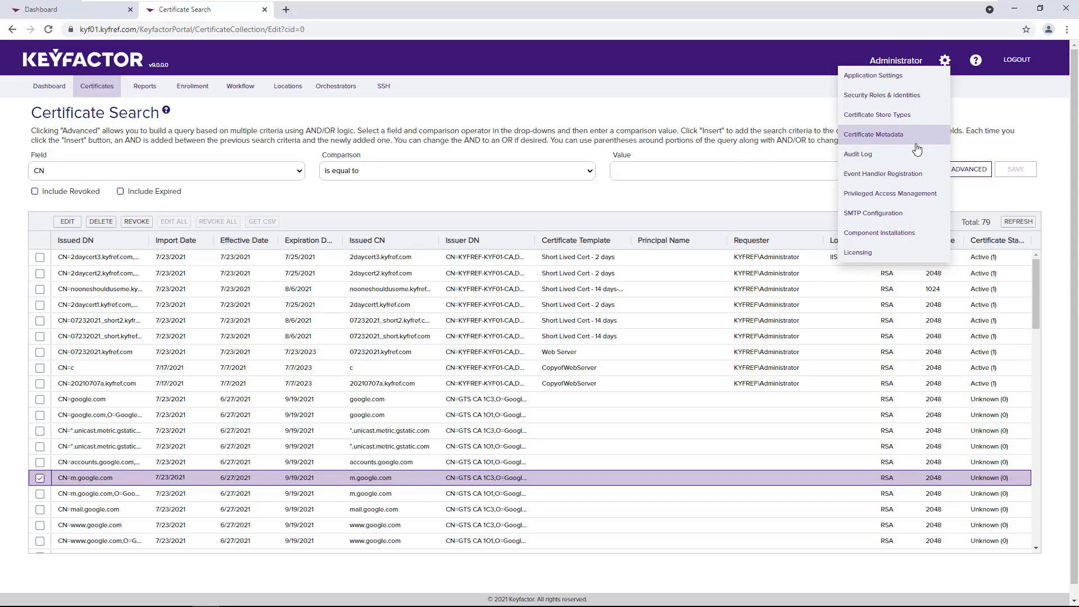
left_click(873, 135)
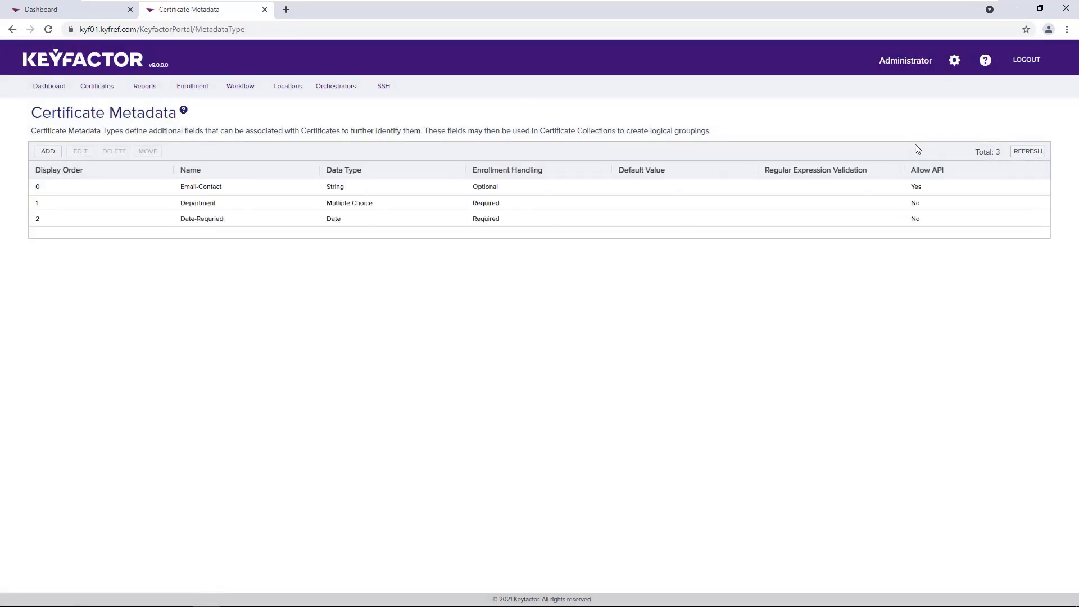
mouse_move(634, 342)
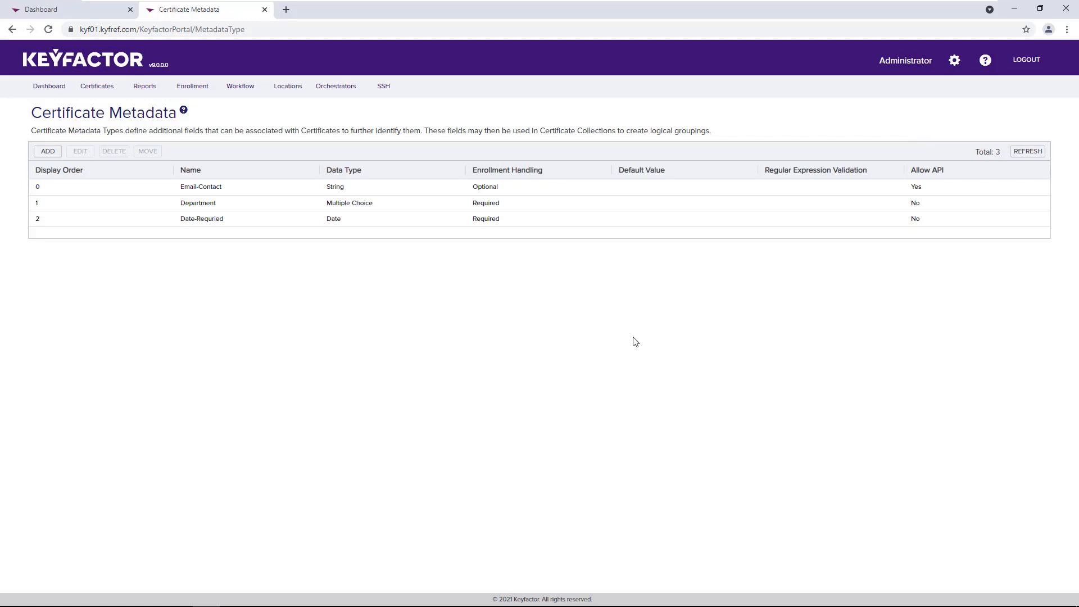
mouse_move(515, 335)
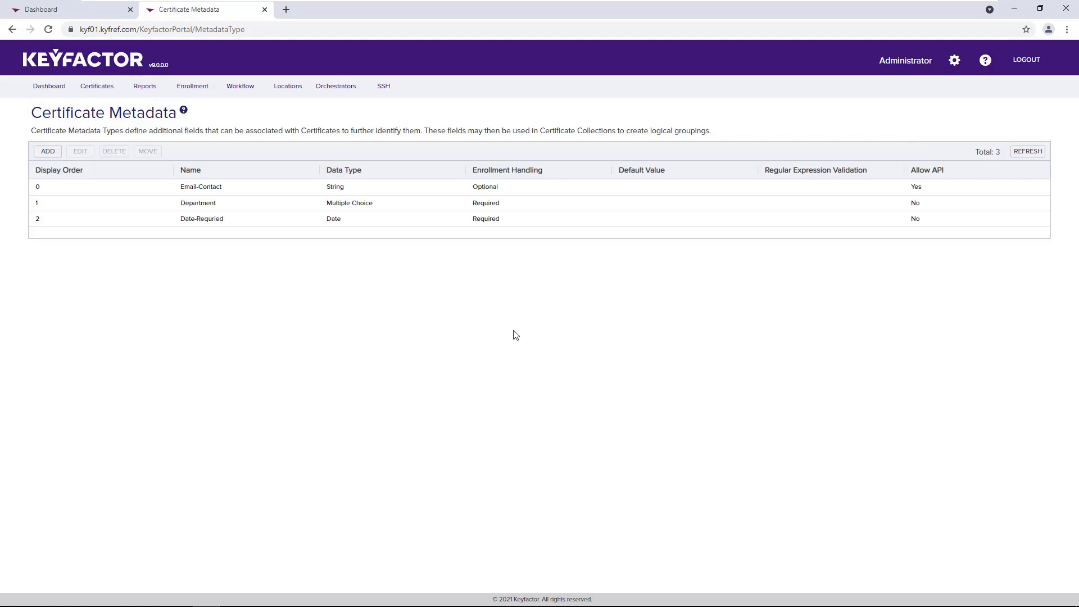
Step: On CopyofWebServer2's Metadata tab, override Date-Required to Hidden instead of system-wide settings
left_click(288, 86)
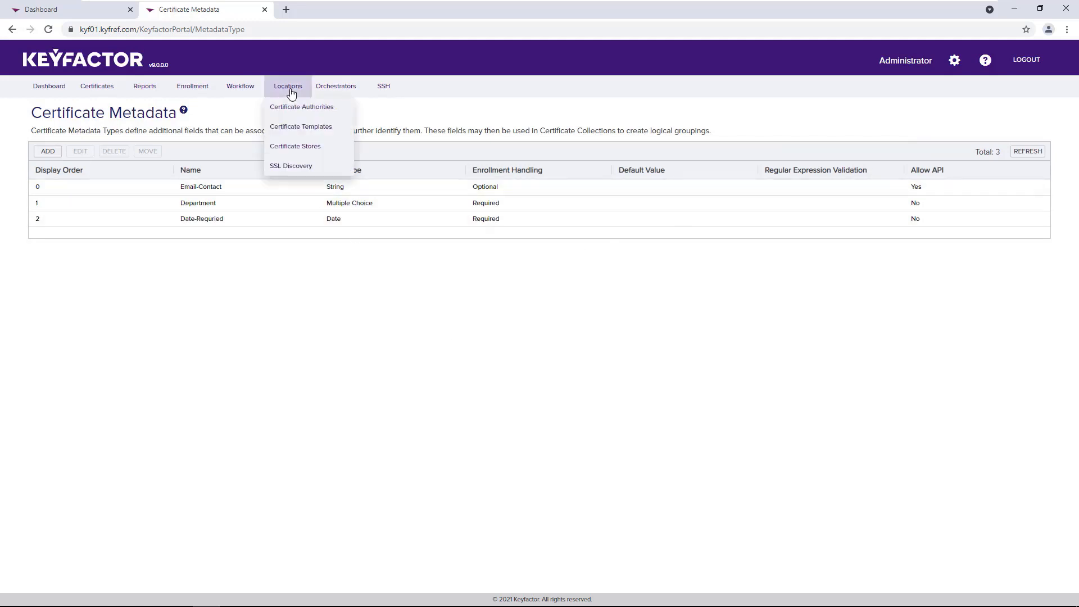
left_click(300, 126)
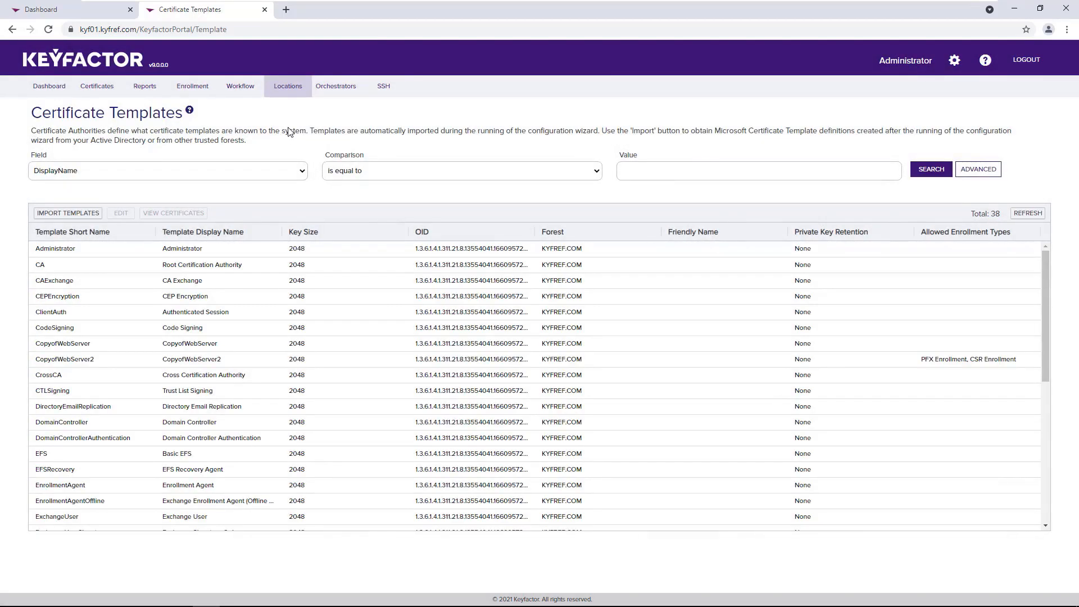
mouse_move(299, 156)
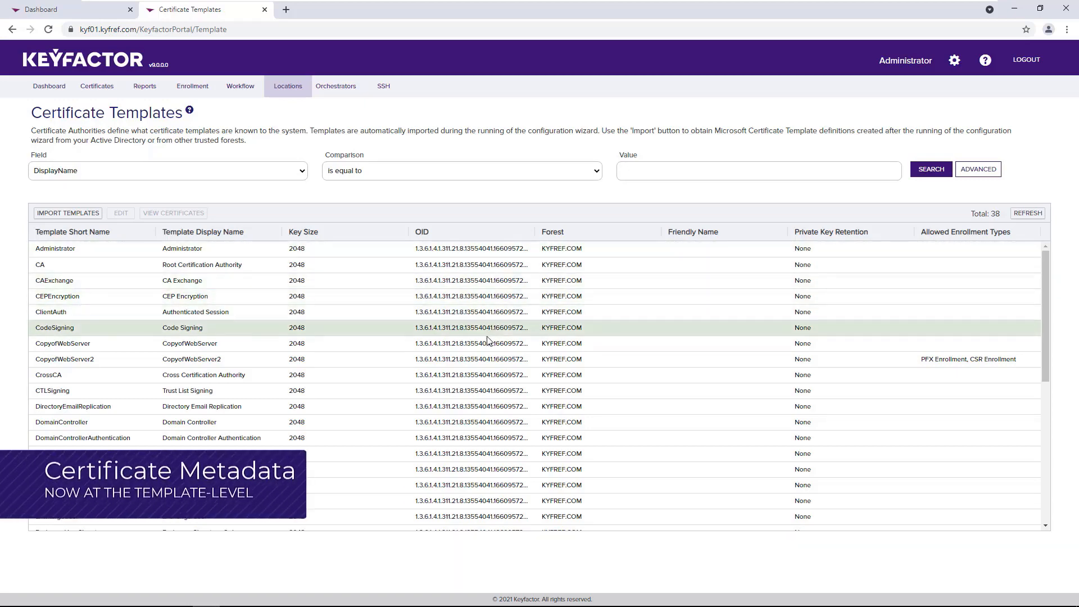
left_click(120, 213)
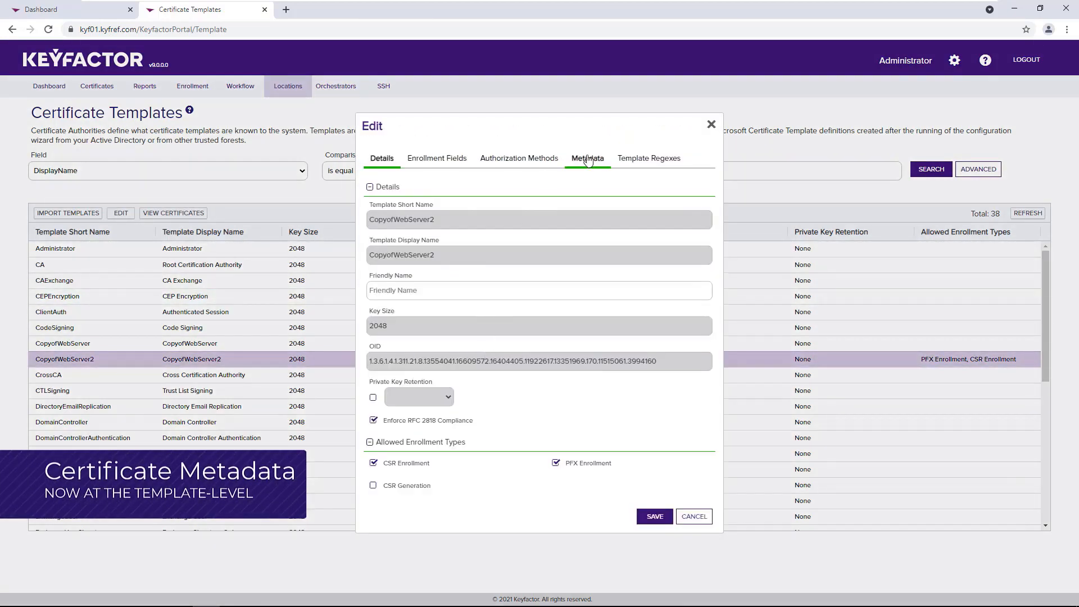
left_click(587, 158)
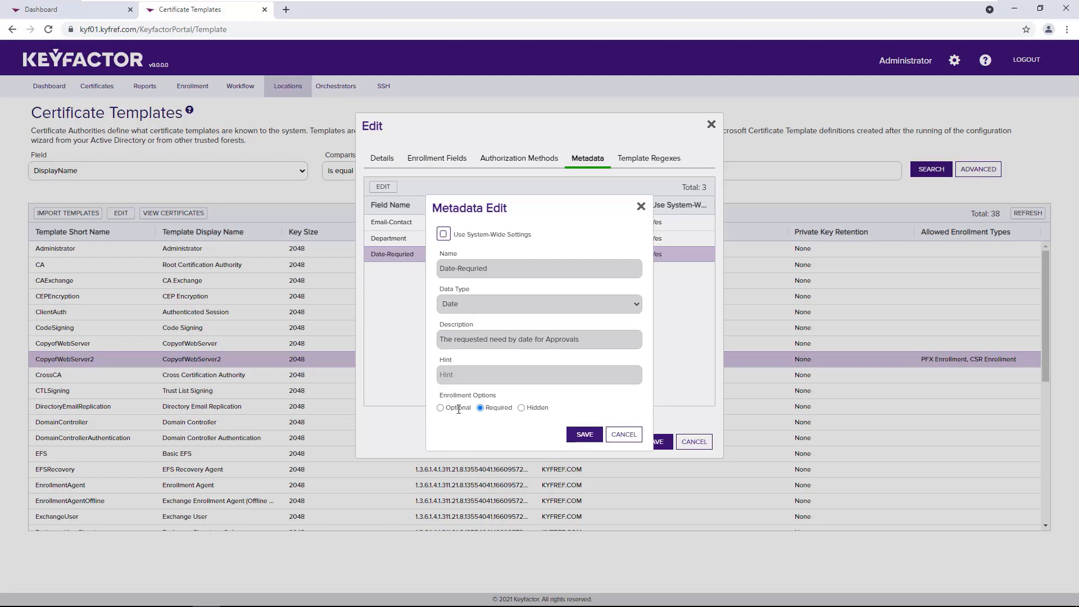
left_click(441, 407)
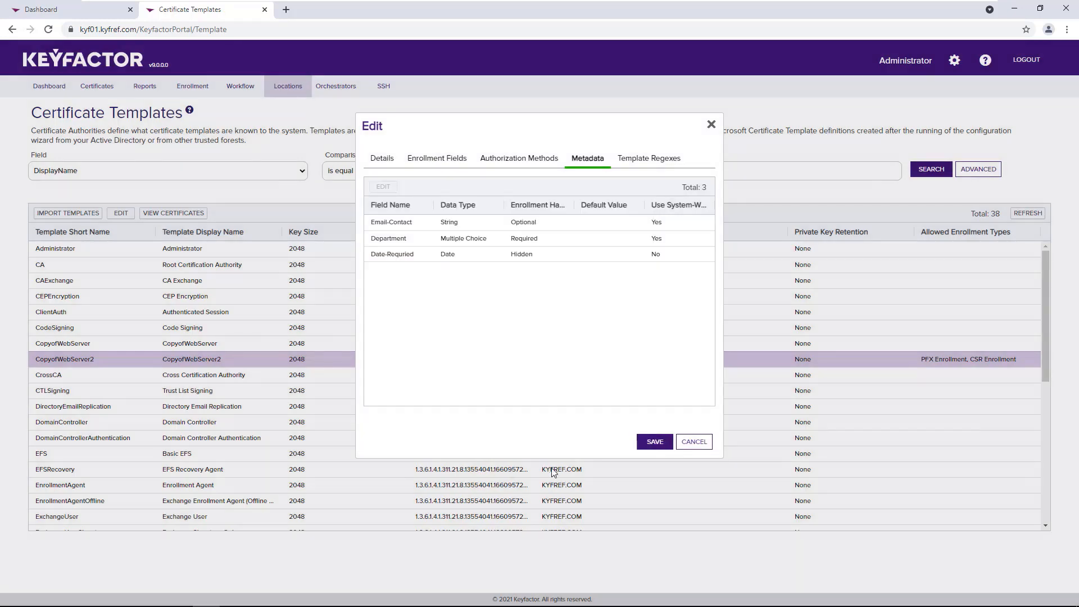
mouse_move(634, 202)
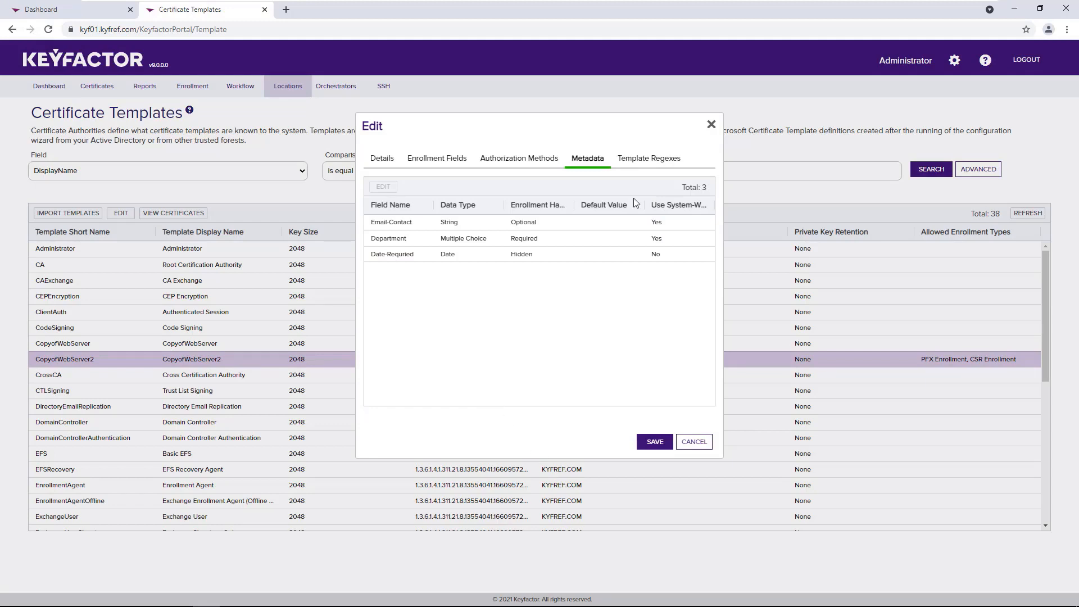
Step: Take Organization's regex off system-wide settings and save the CopyofWebServer2 template
left_click(648, 158)
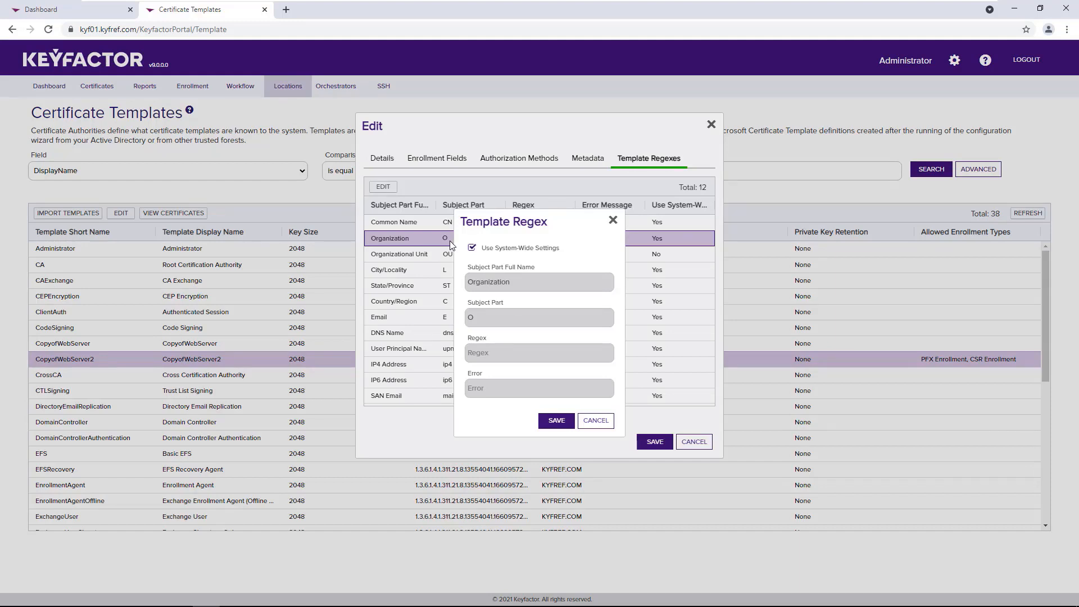
mouse_move(506, 255)
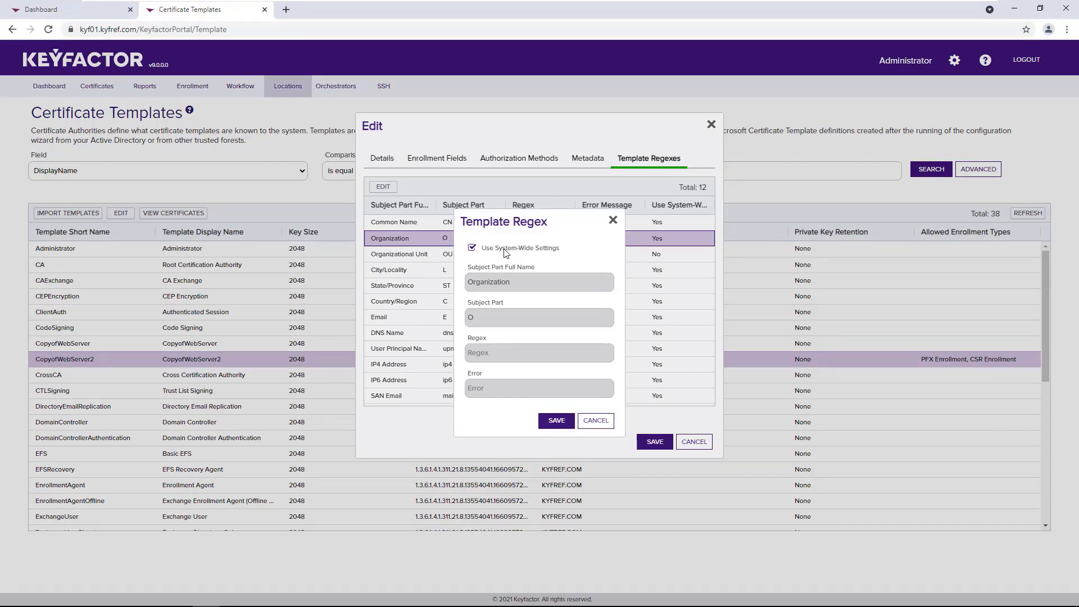
left_click(472, 248)
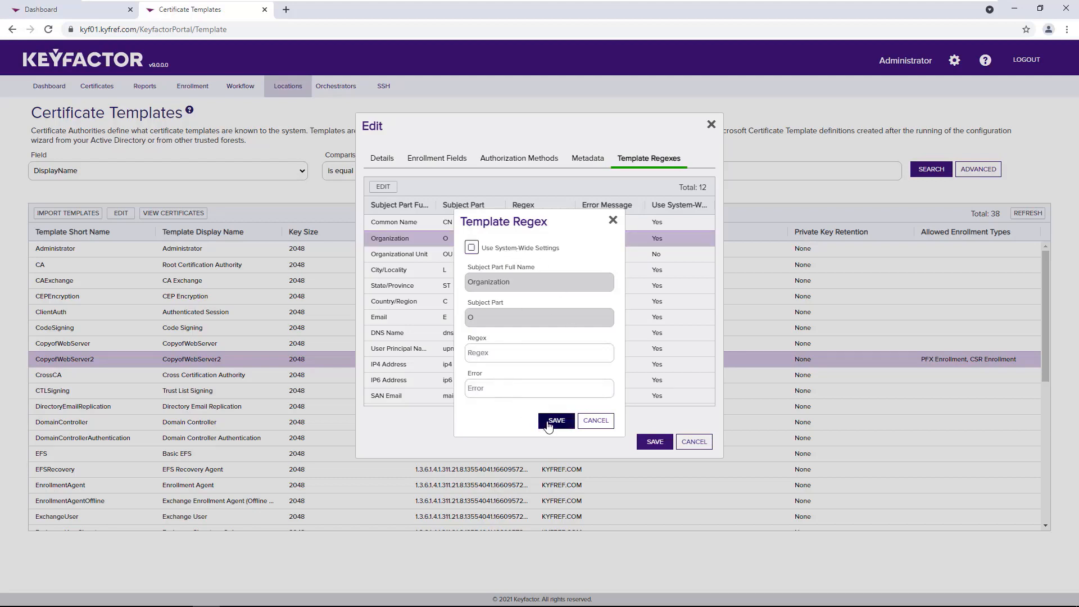
left_click(555, 420)
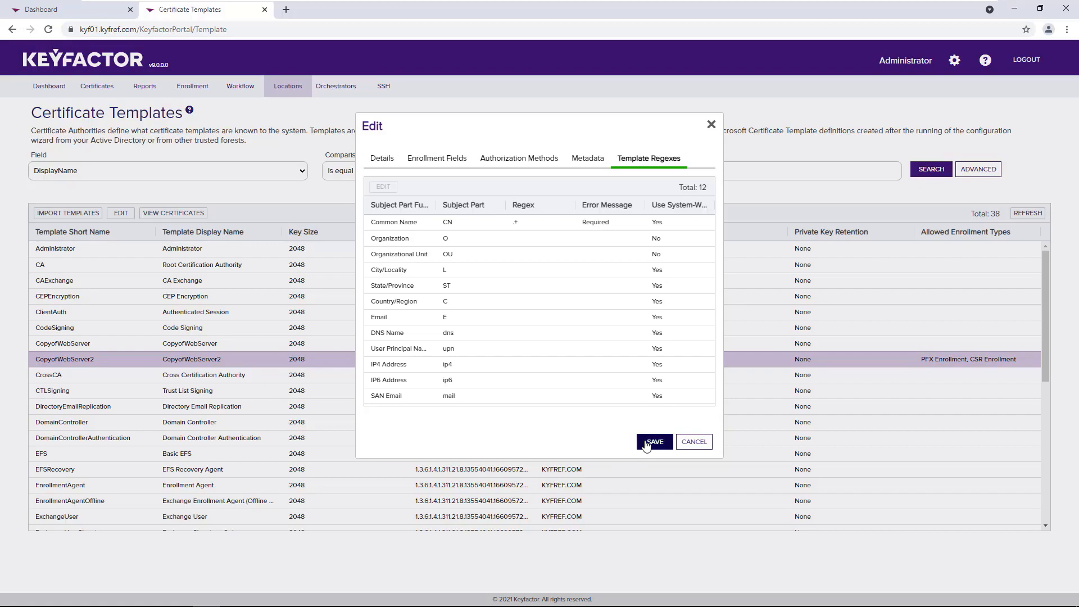
left_click(653, 441)
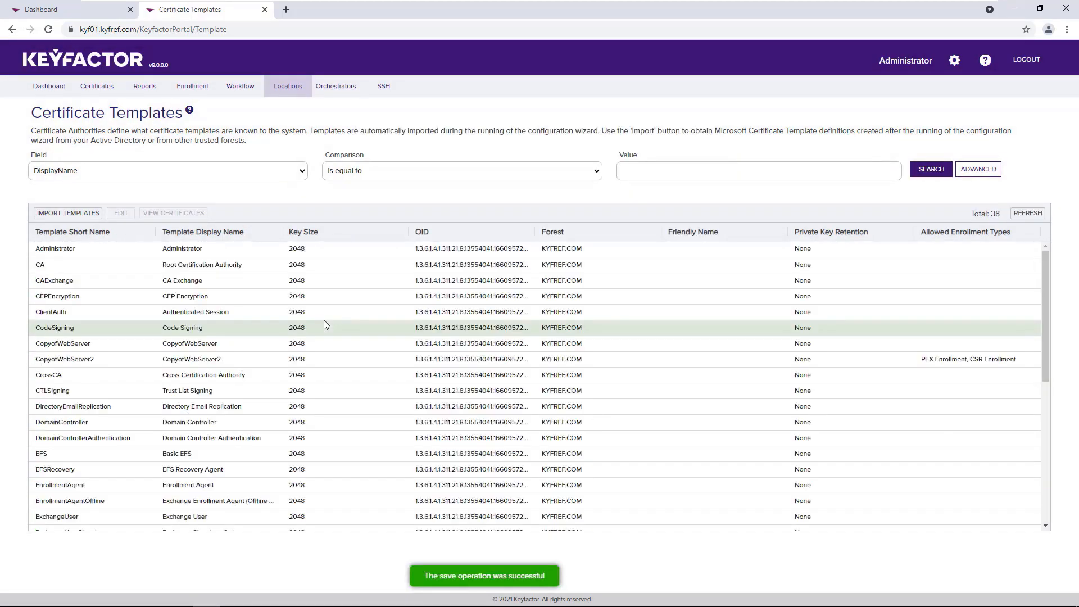